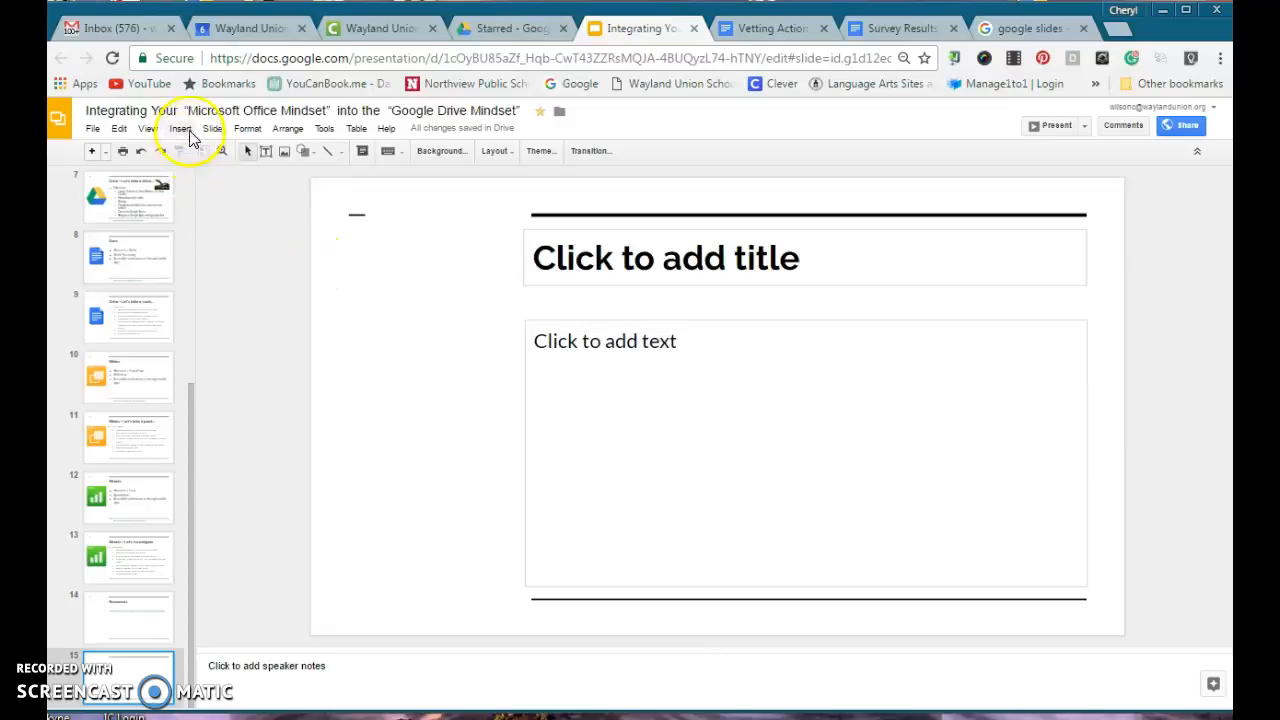
# - Start inserting a video from the Insert menu's Video option
pyautogui.click(180, 128)
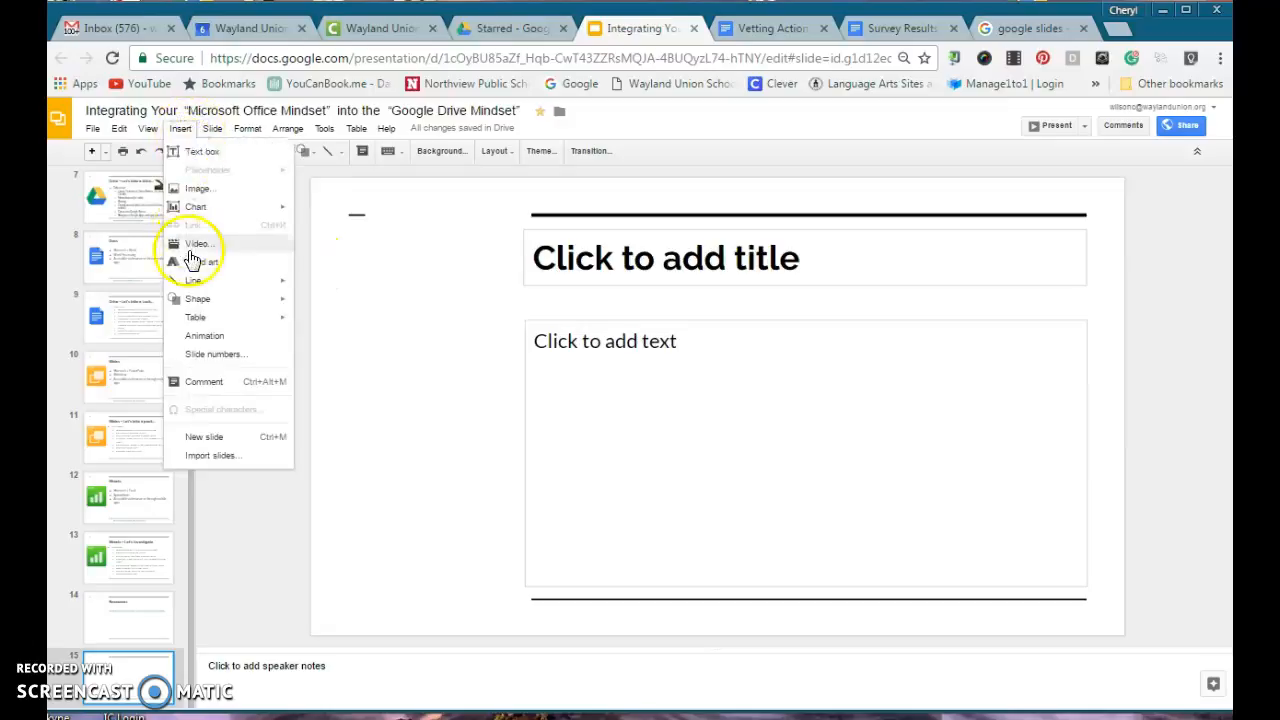
pyautogui.click(199, 243)
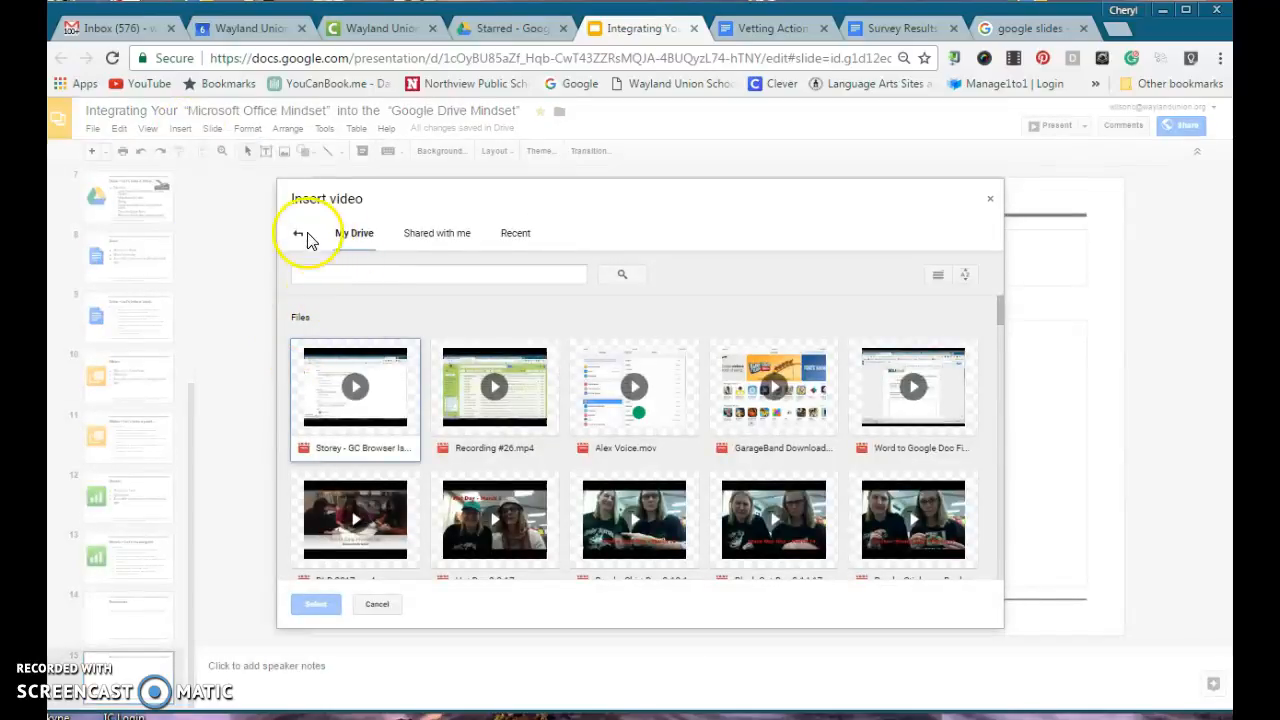
# - Insert 'Storey - GC Browser Issue.mp4' from Google Drive onto slide 15
pyautogui.click(307, 233)
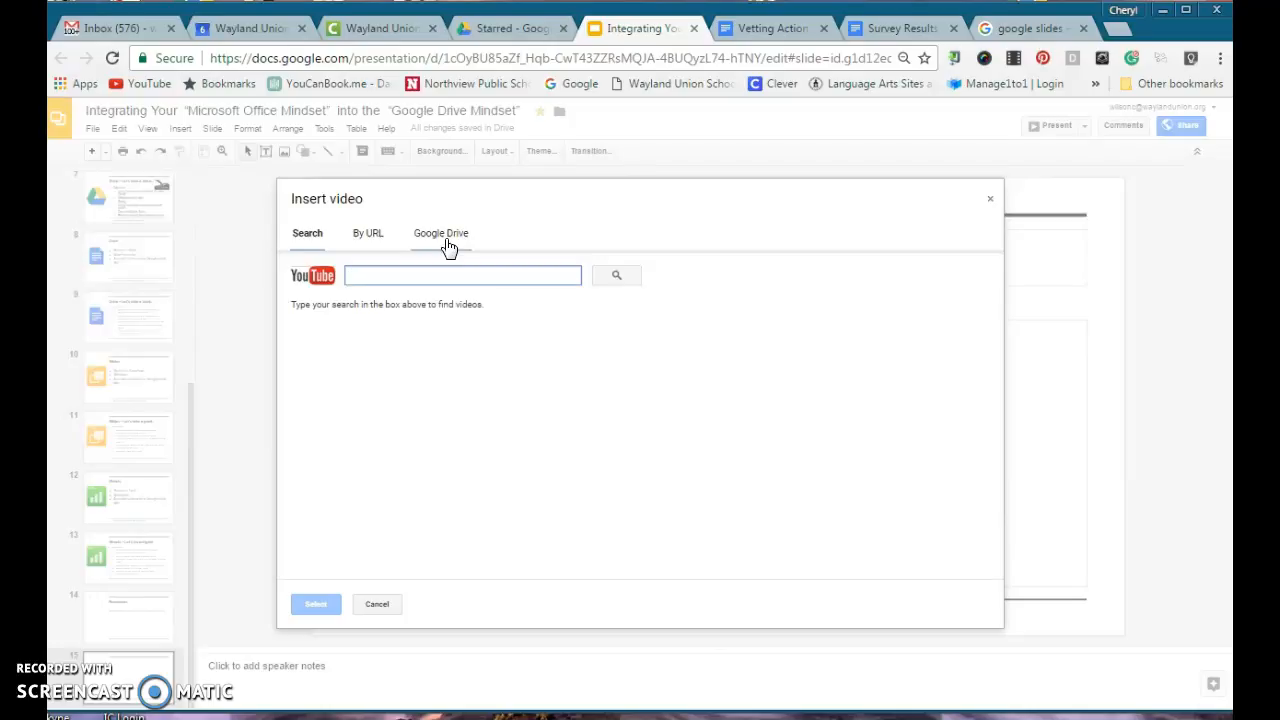
pyautogui.click(440, 233)
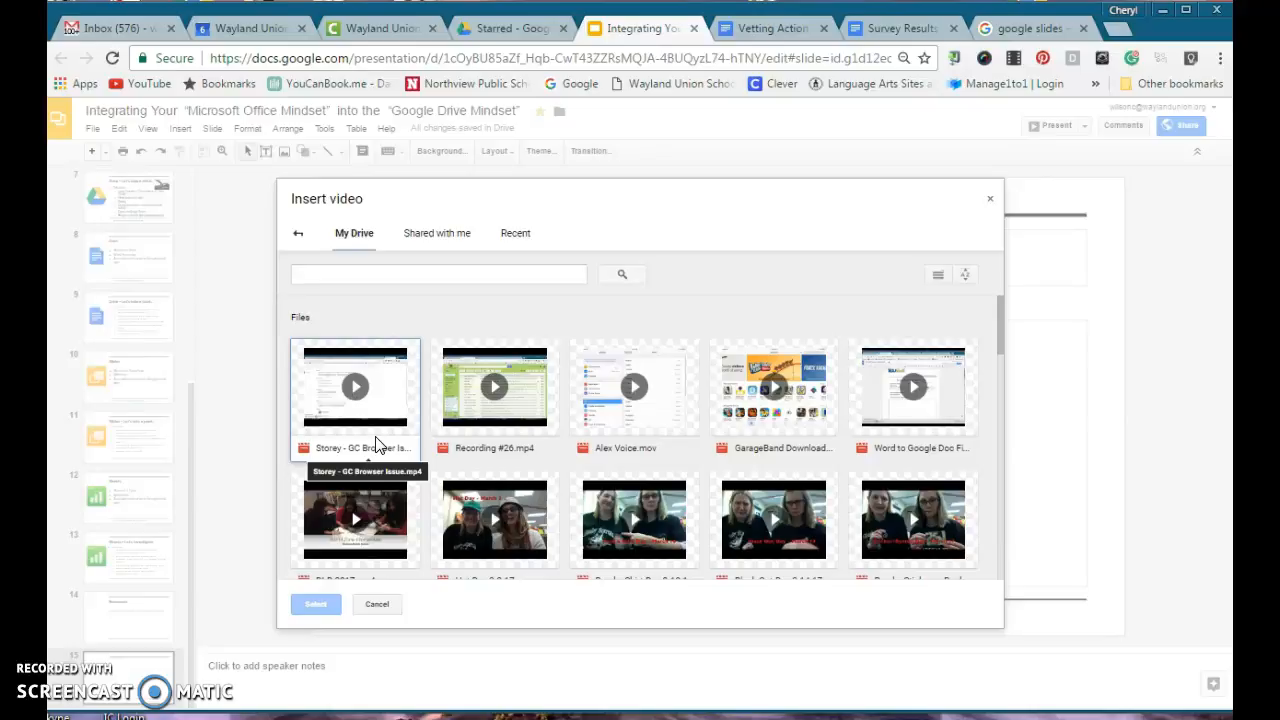
pyautogui.click(355, 387)
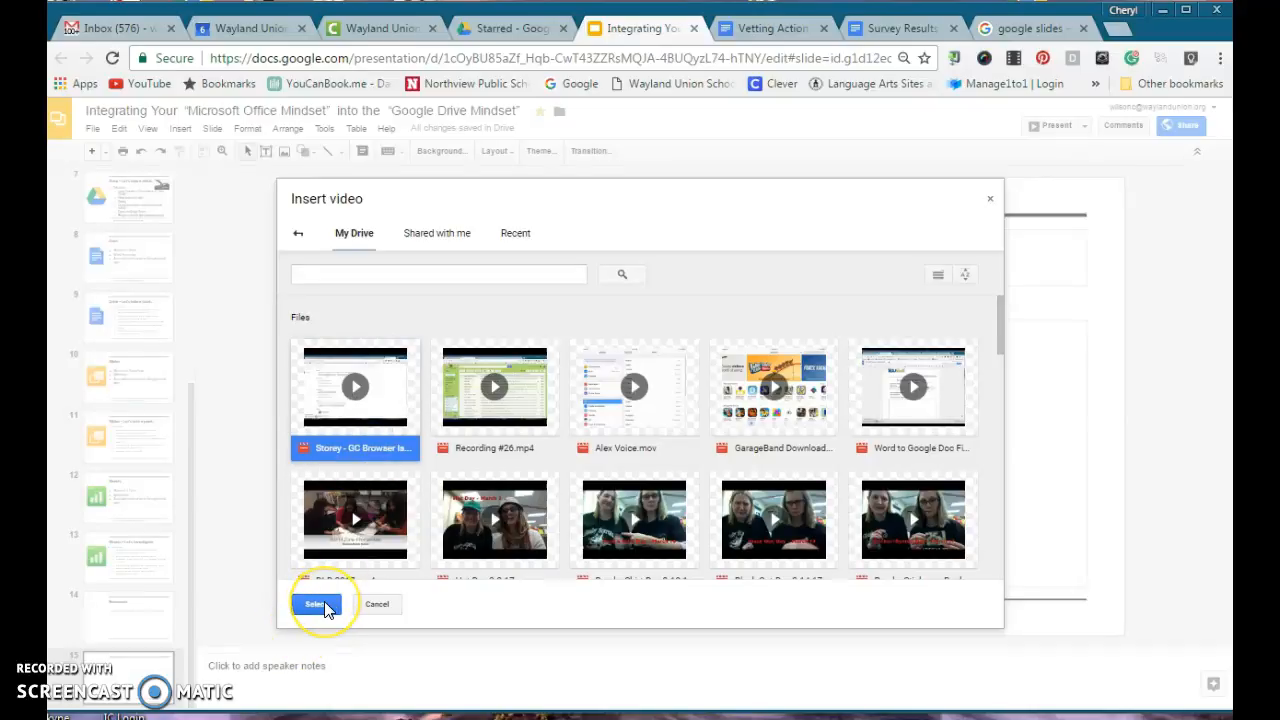
pyautogui.click(315, 604)
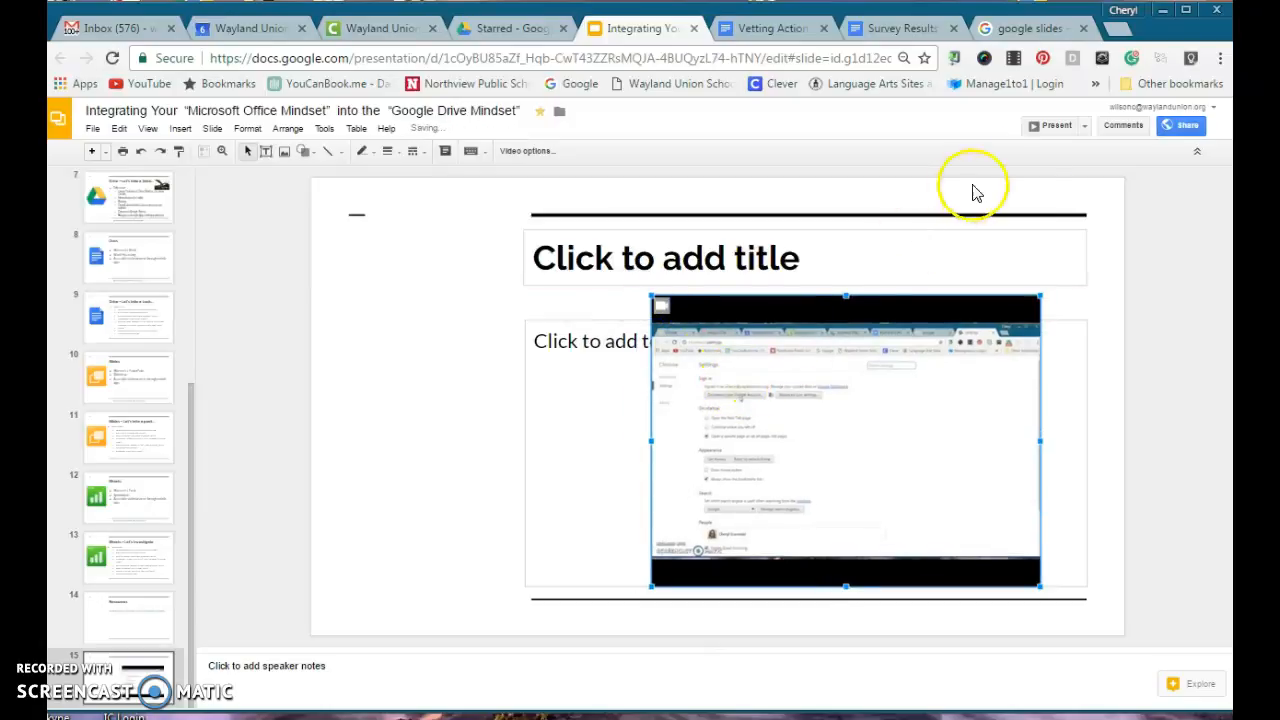
pyautogui.moveTo(1055, 125)
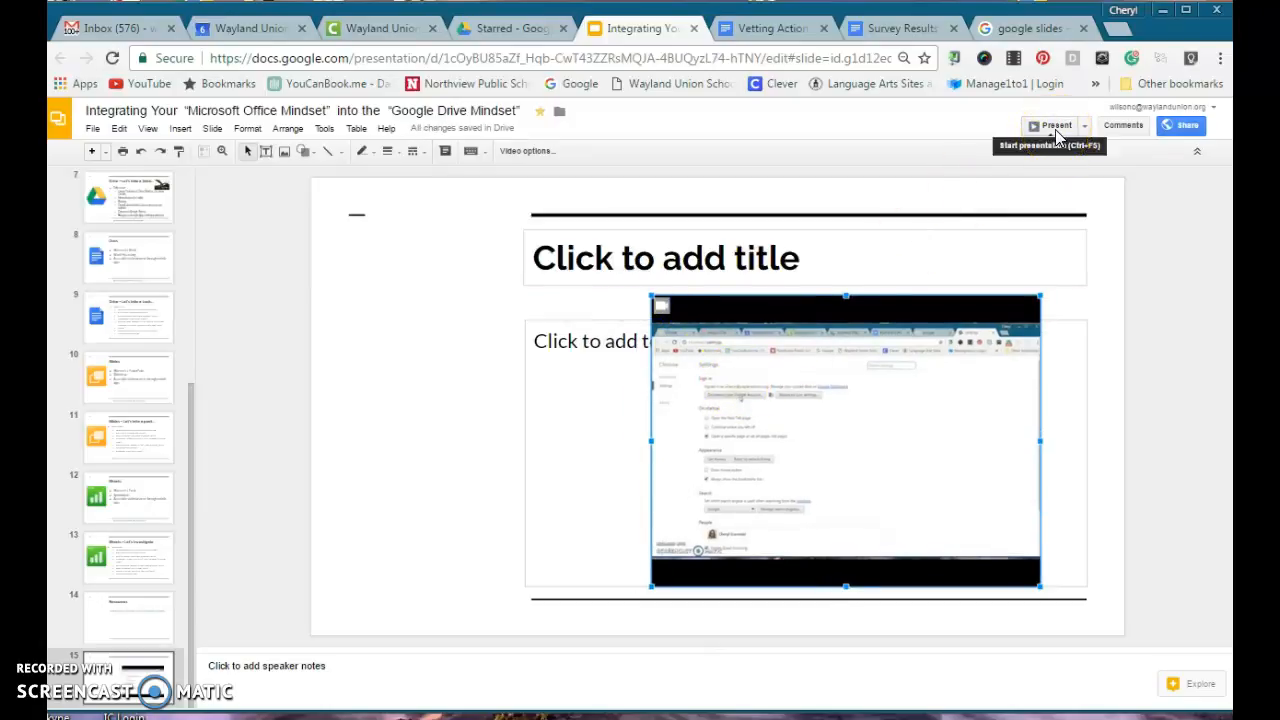